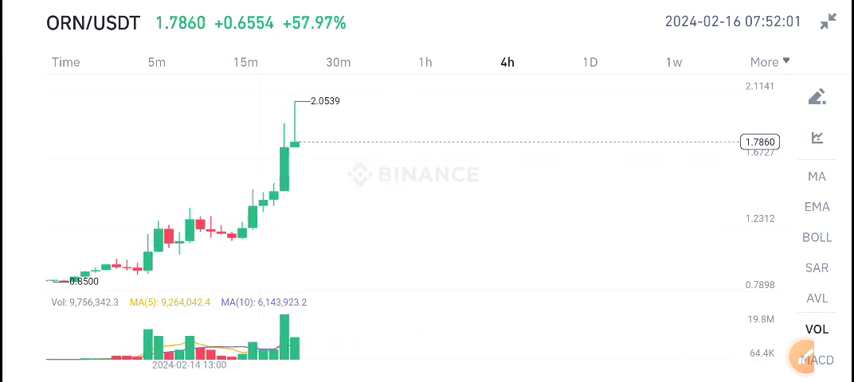
# Step: Bring up the drawing toolbar over the ORN/USDT 4h candlestick chart
pyautogui.click(816, 96)
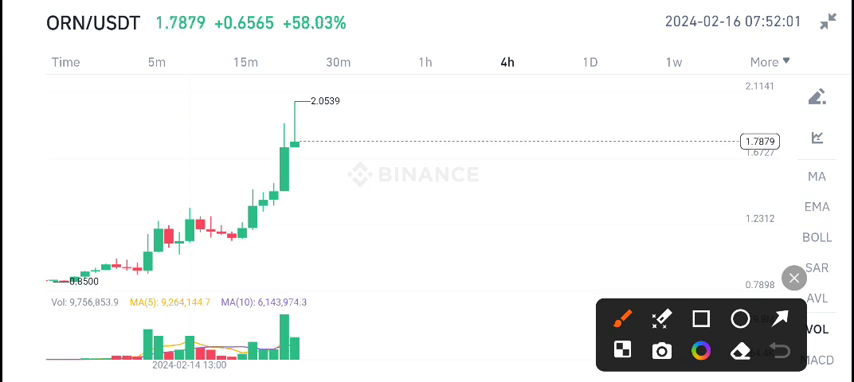
# Step: With the red freehand pen, circle the latest 2.0539 price peak on the chart
pyautogui.moveTo(244, 124); pyautogui.dragTo(296, 44)
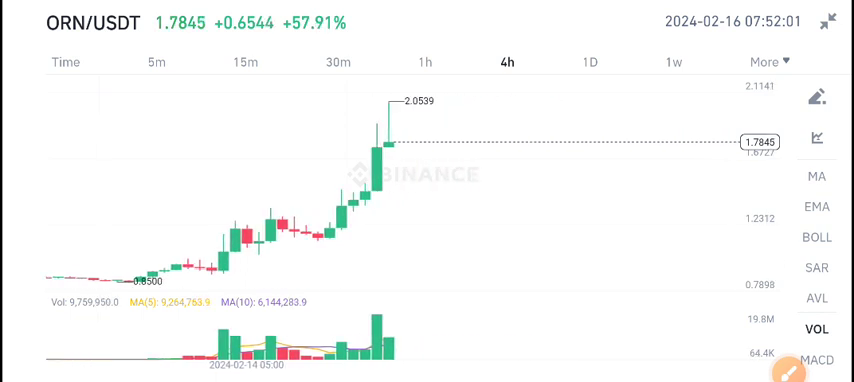
pyautogui.click(816, 96)
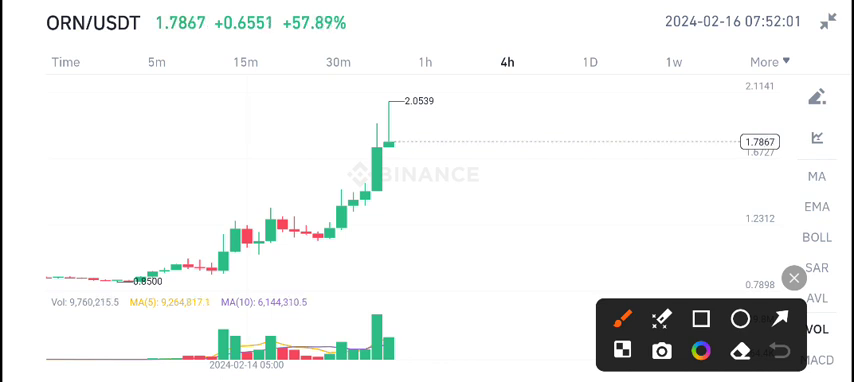
pyautogui.moveTo(430, 80); pyautogui.dragTo(380, 160)
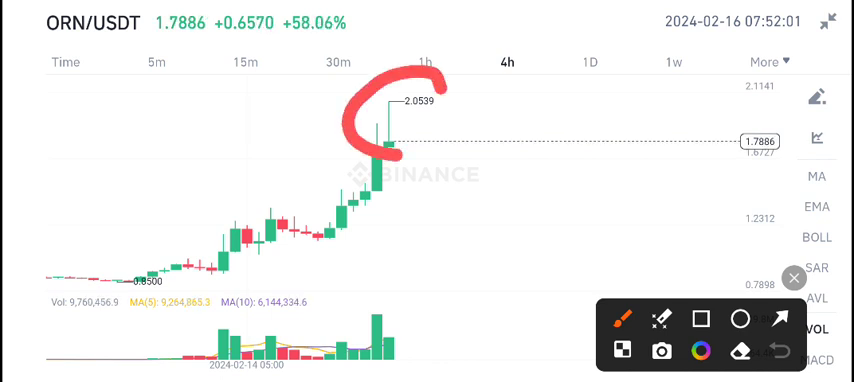